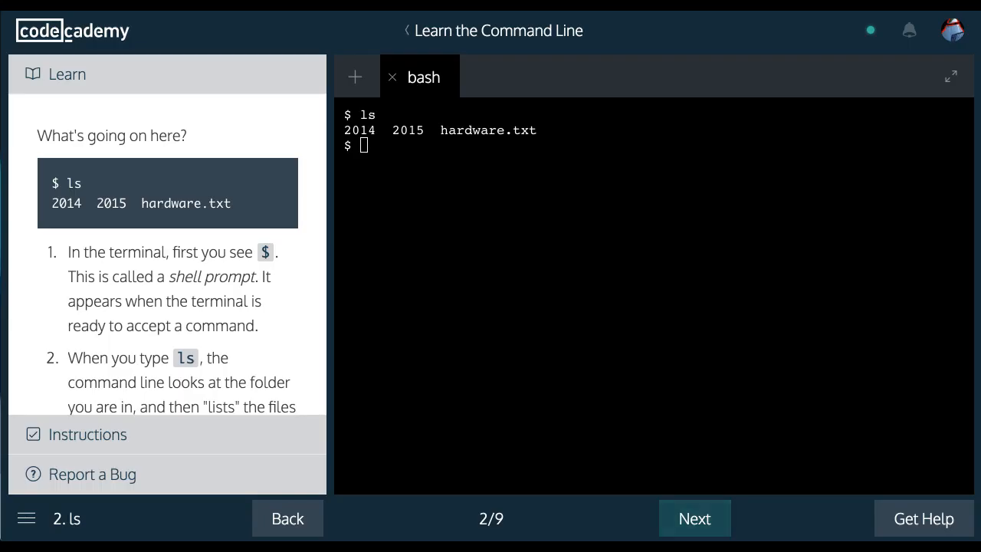
mouse_move(129, 193)
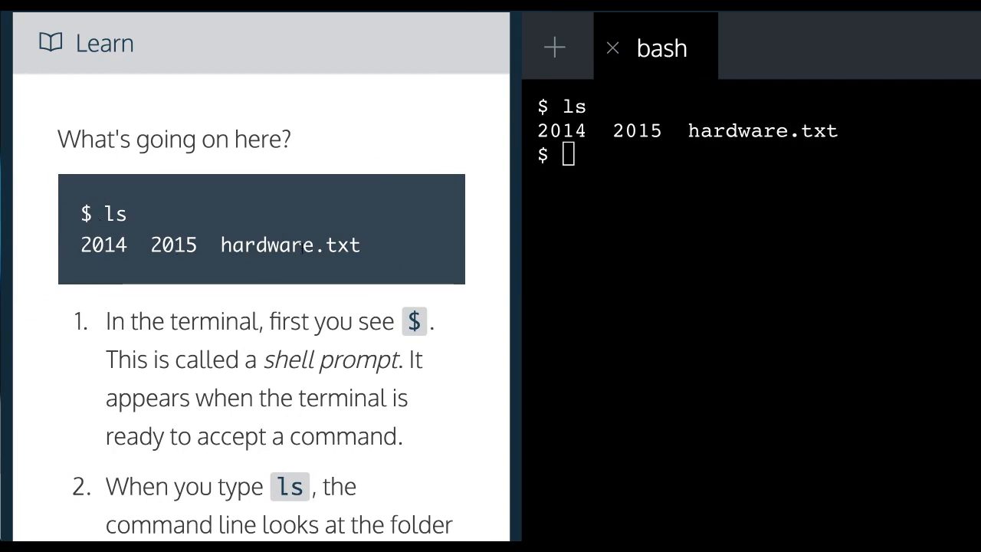
mouse_move(141, 305)
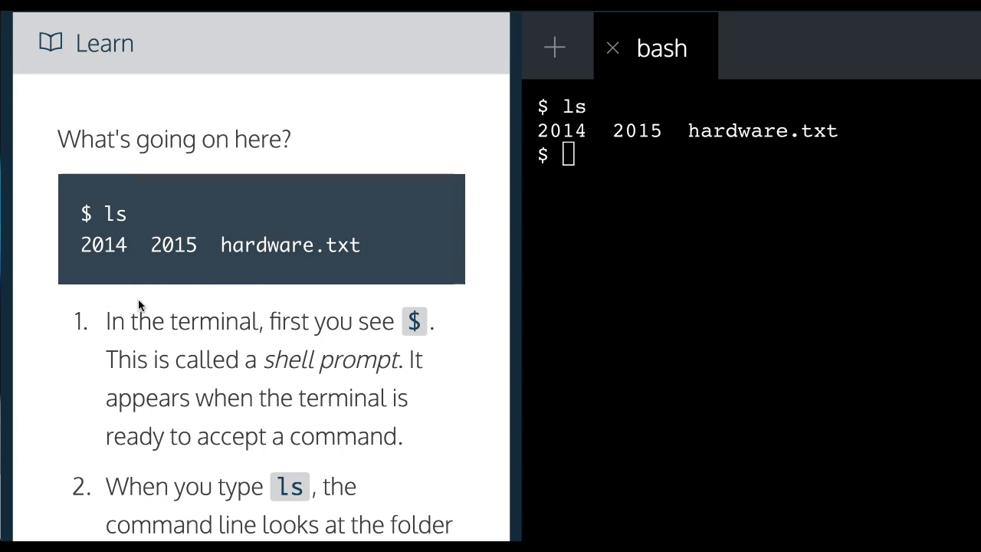
Step: Run pwd in the bash pane, printing /home/ccuser/workspace/blog
scroll(down, 3)
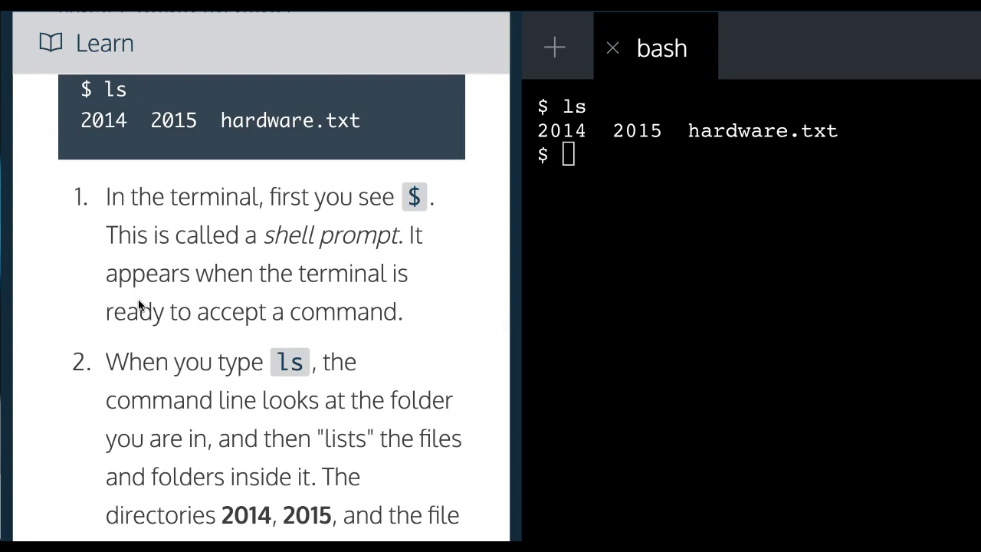
scroll(down, 3)
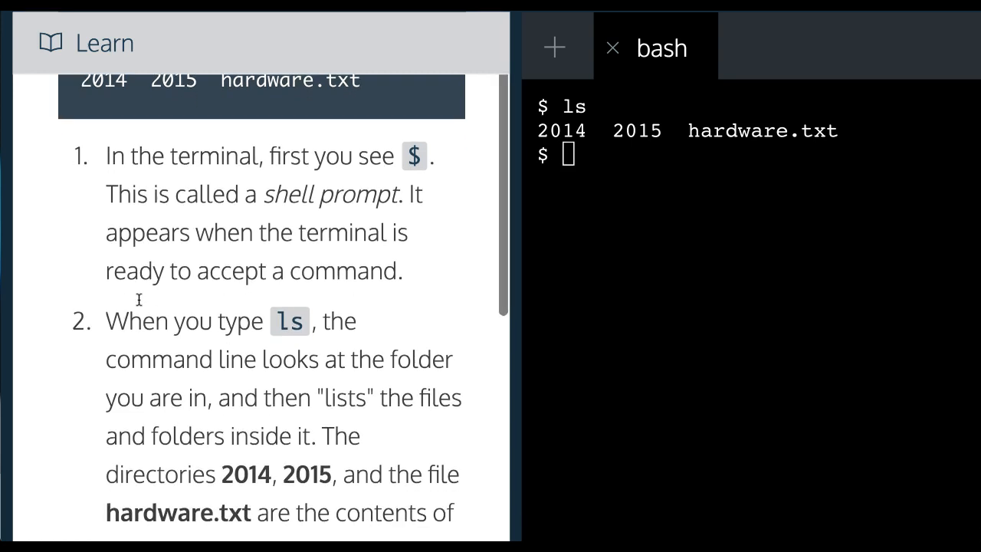
scroll(down, 3)
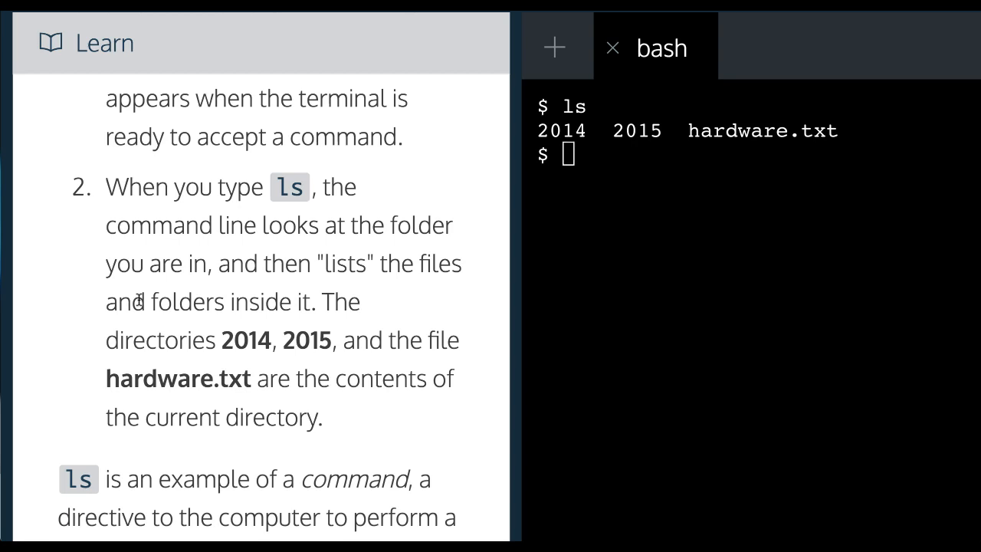
scroll(down, 3)
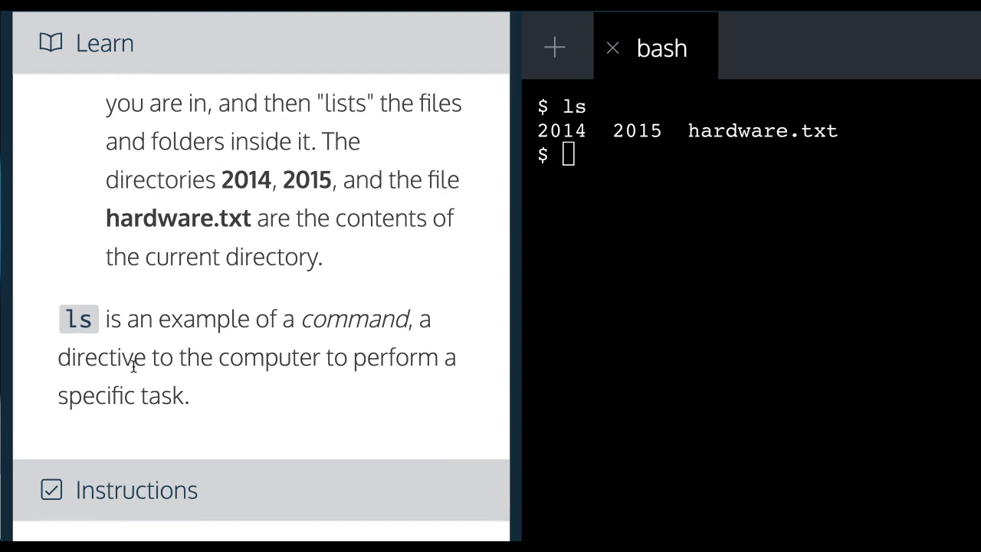
mouse_move(156, 362)
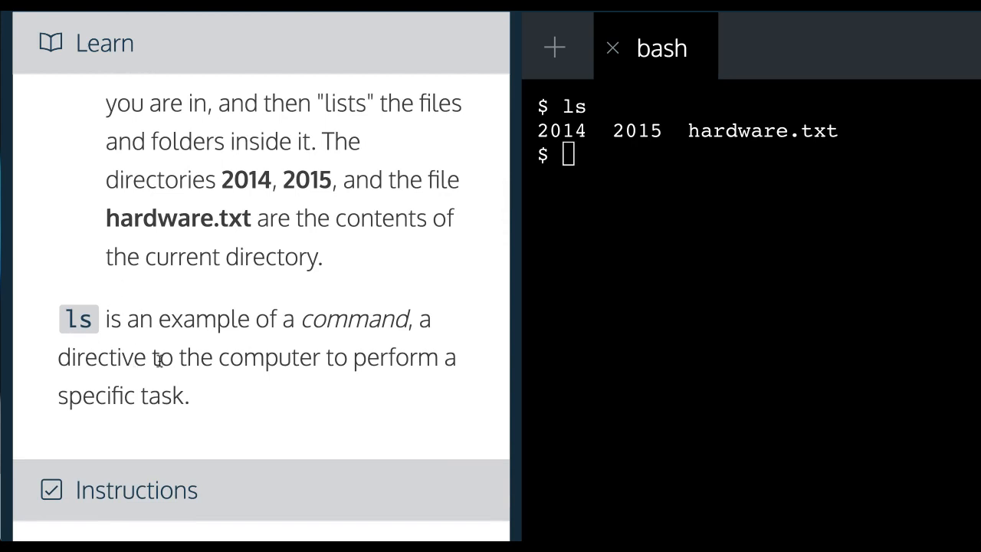
scroll(down, 3)
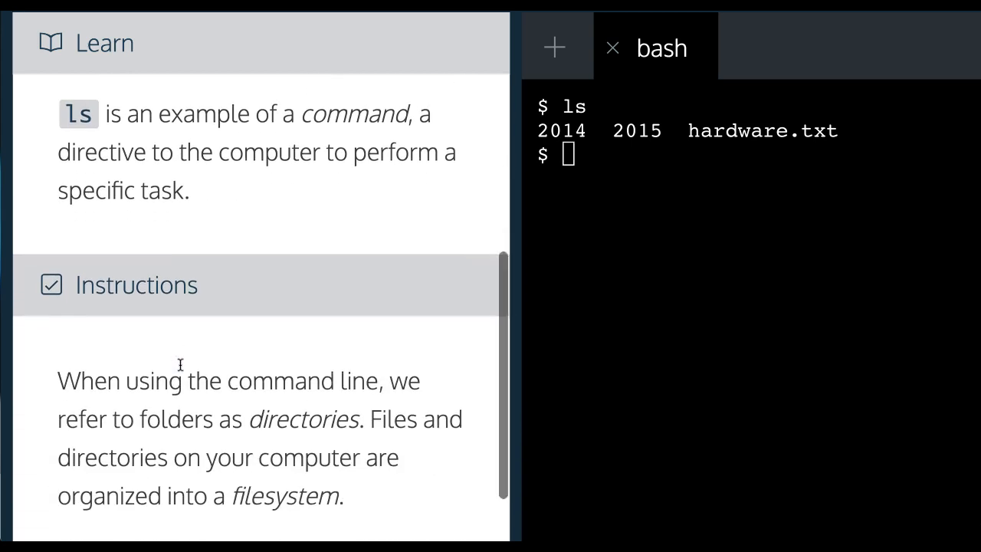
scroll(down, 3)
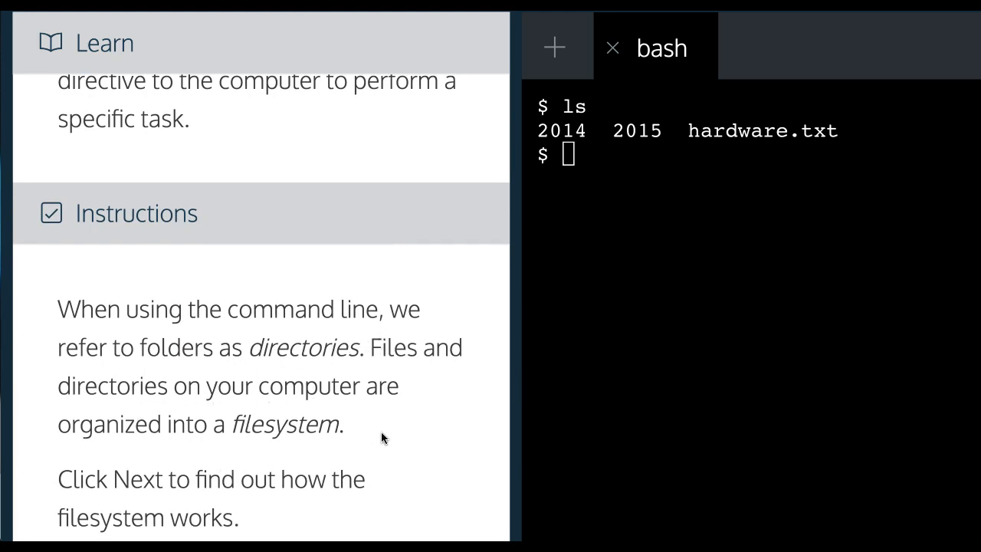
scroll(down, 3)
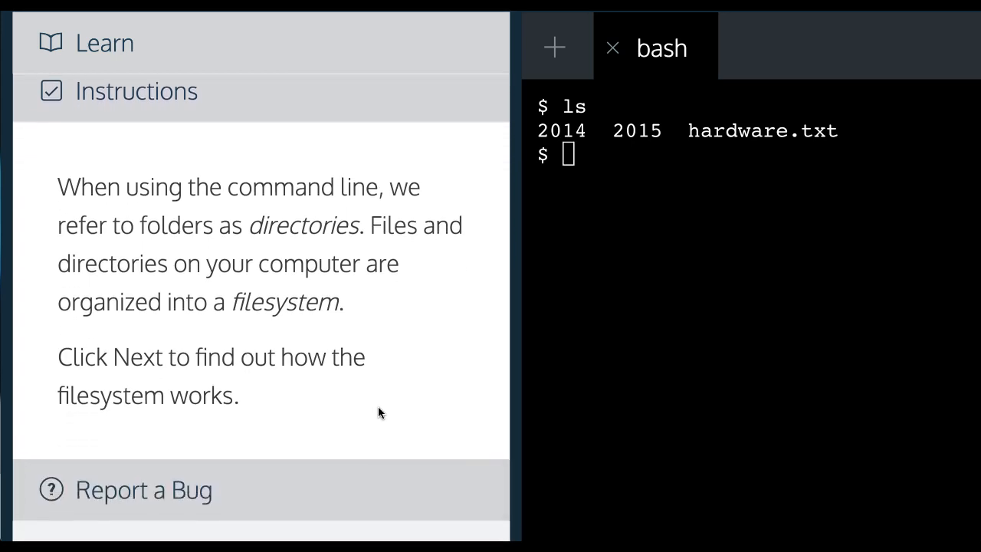
mouse_move(337, 286)
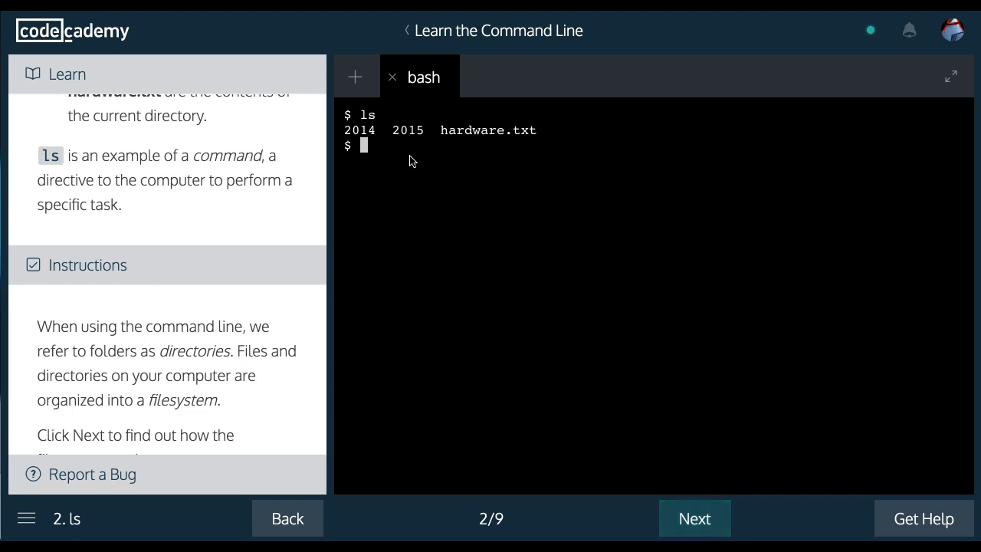
text(pwd)
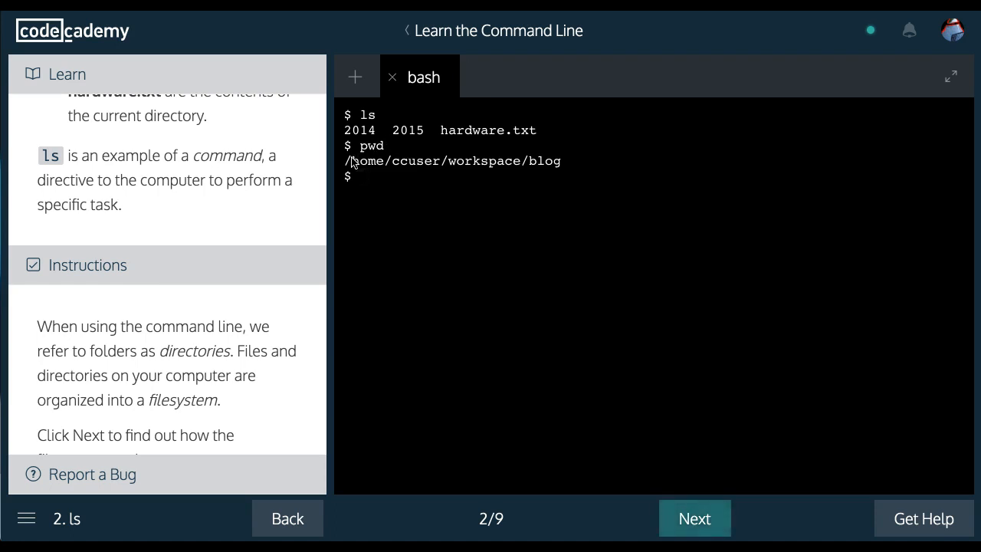
double_click(545, 161)
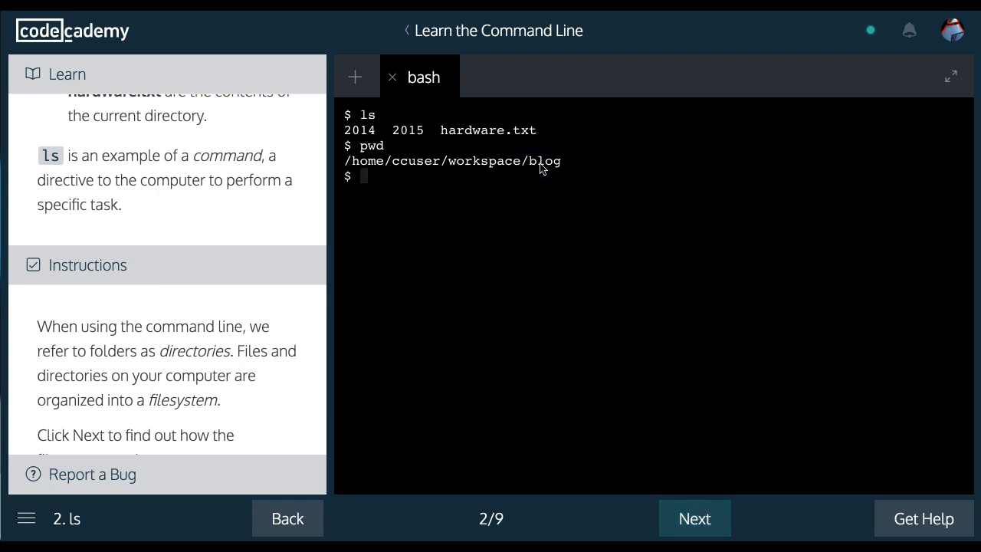
Step: Run ls again, listing 2014, 2015 and hardware.txt
text(ls)
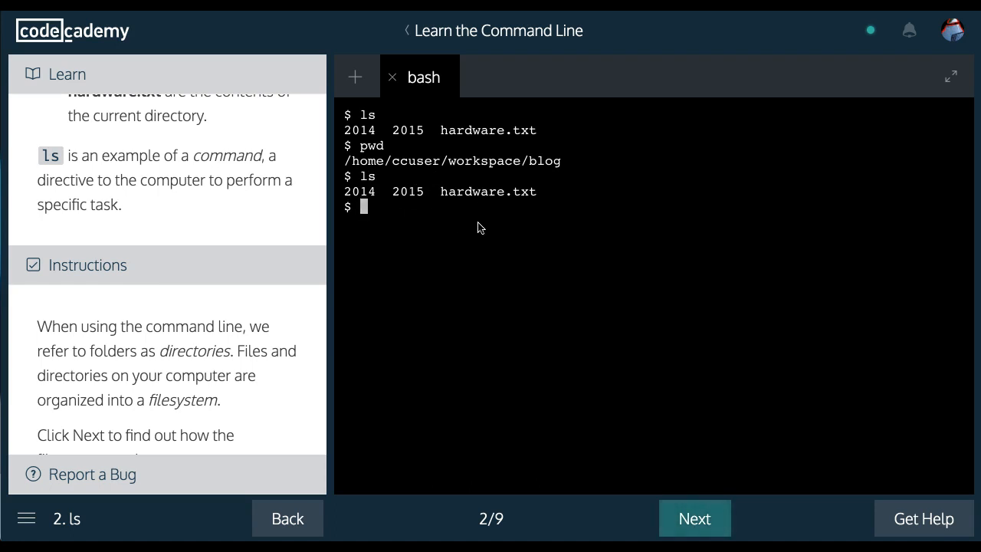
scroll(down, 3)
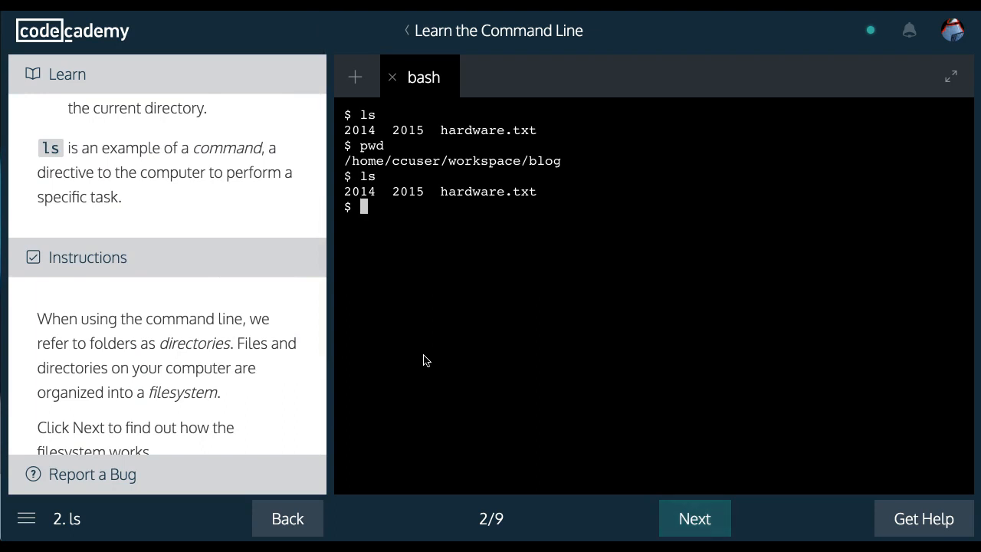
mouse_move(447, 306)
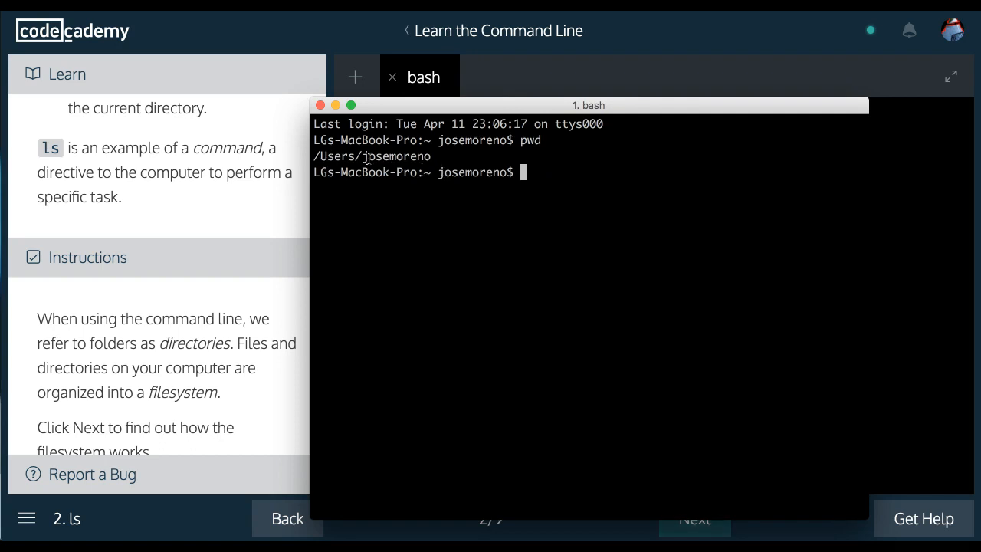
Step: Run ls in the local Terminal, listing Applications, Desktop, Documents, Downloads, Music and more
text(ls)
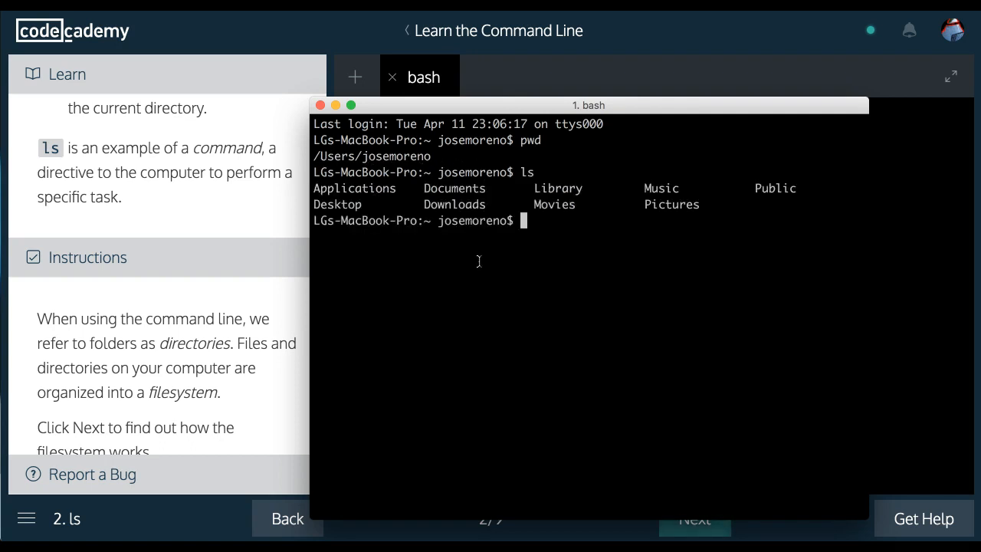
mouse_move(414, 191)
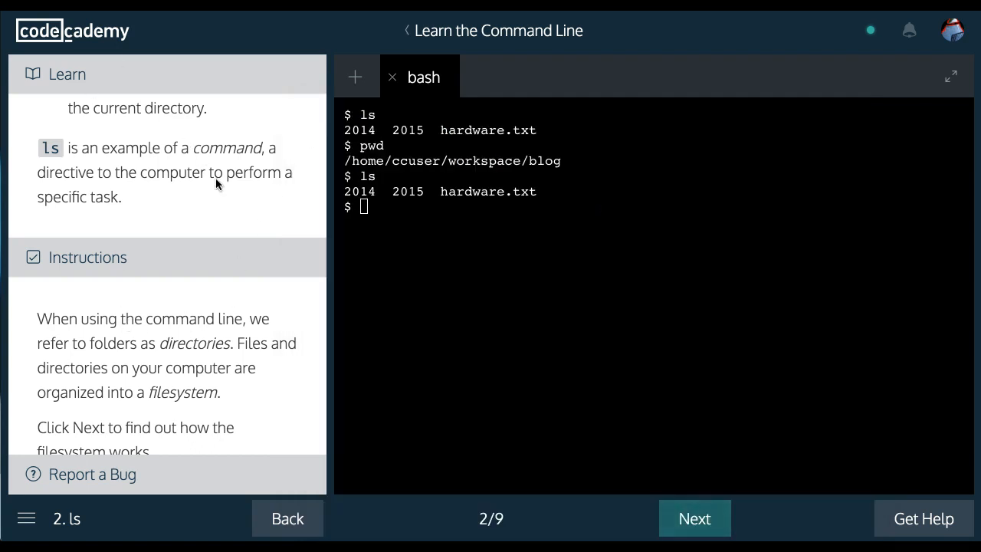
mouse_move(309, 259)
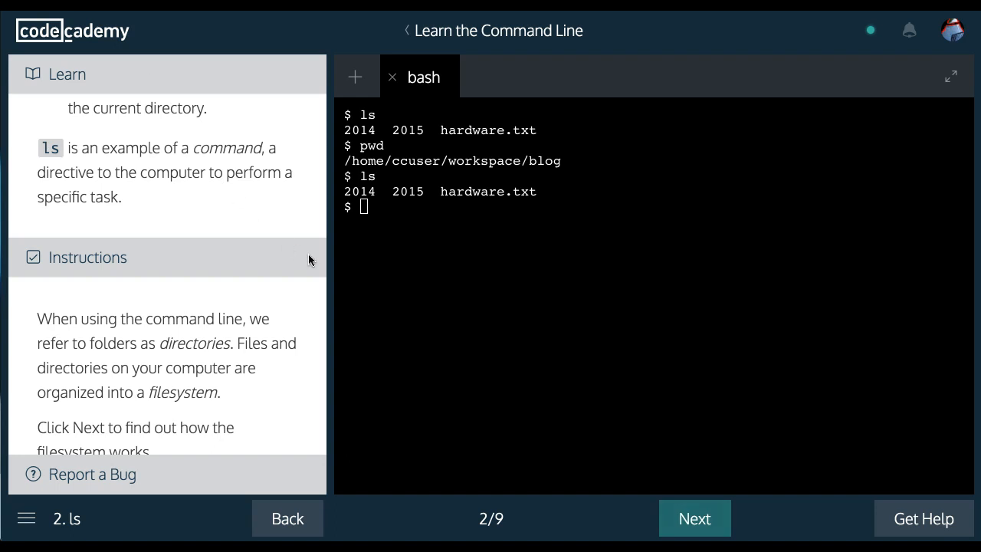
mouse_move(457, 279)
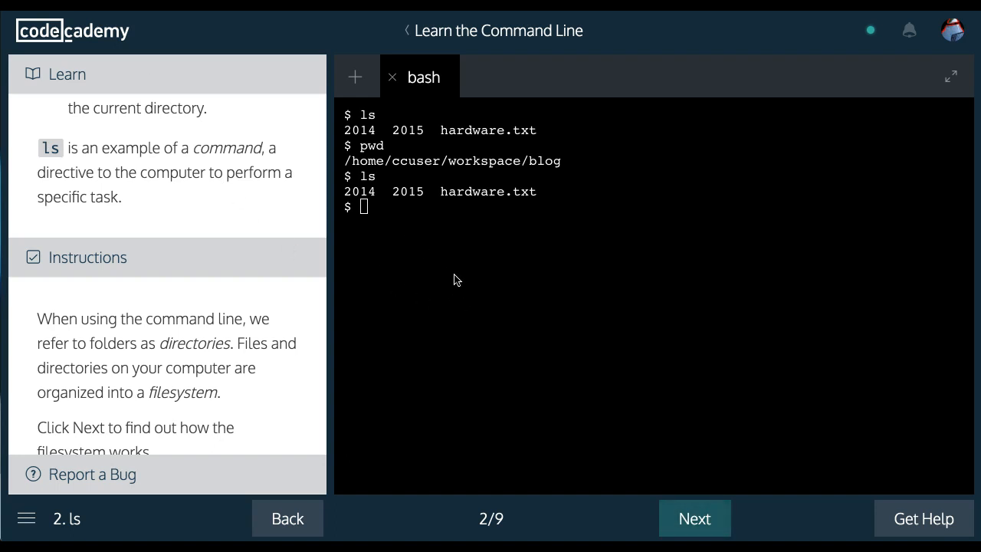
mouse_move(313, 154)
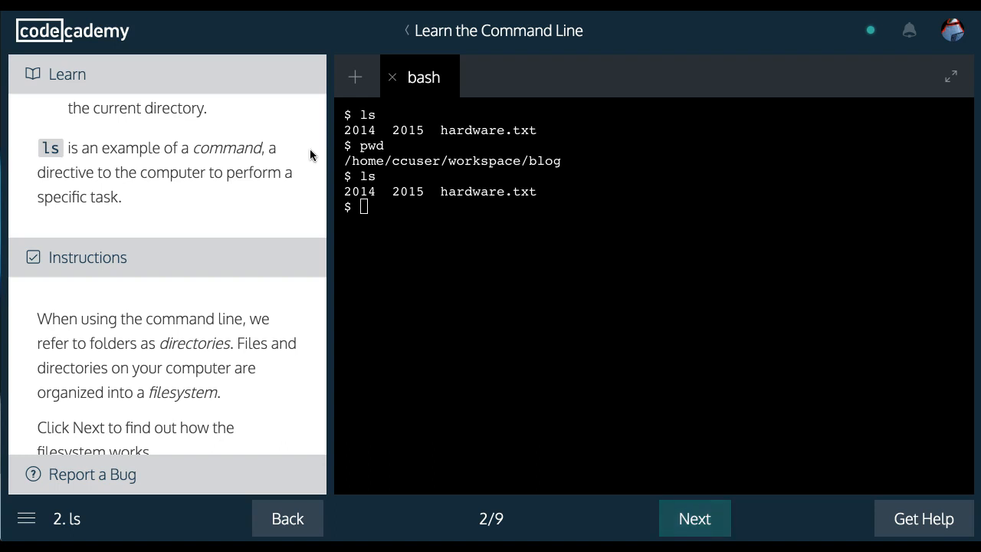